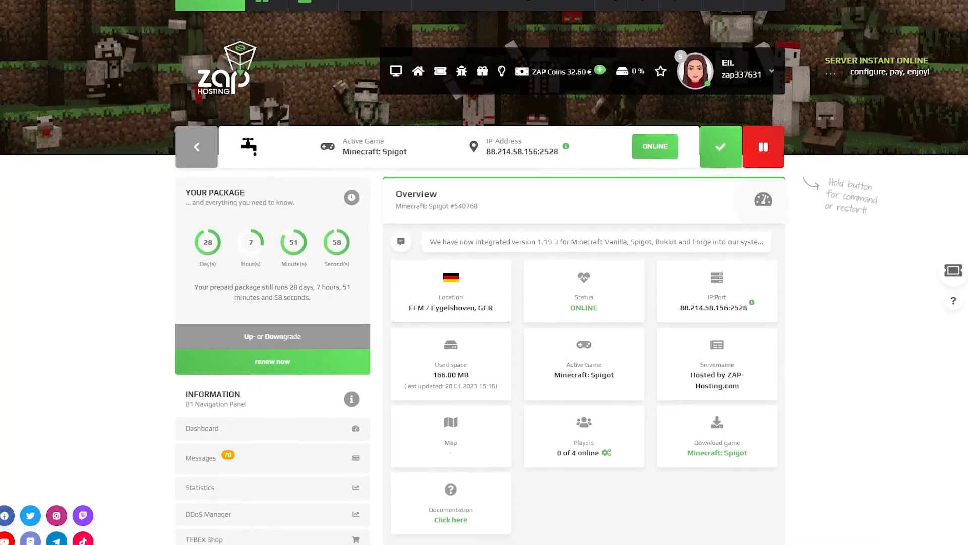
Step: Enter 'whitelist add (nickname)' in the server's live console command field
{"action": "scroll", "scroll_direction": "down", "scroll_amount": 3}
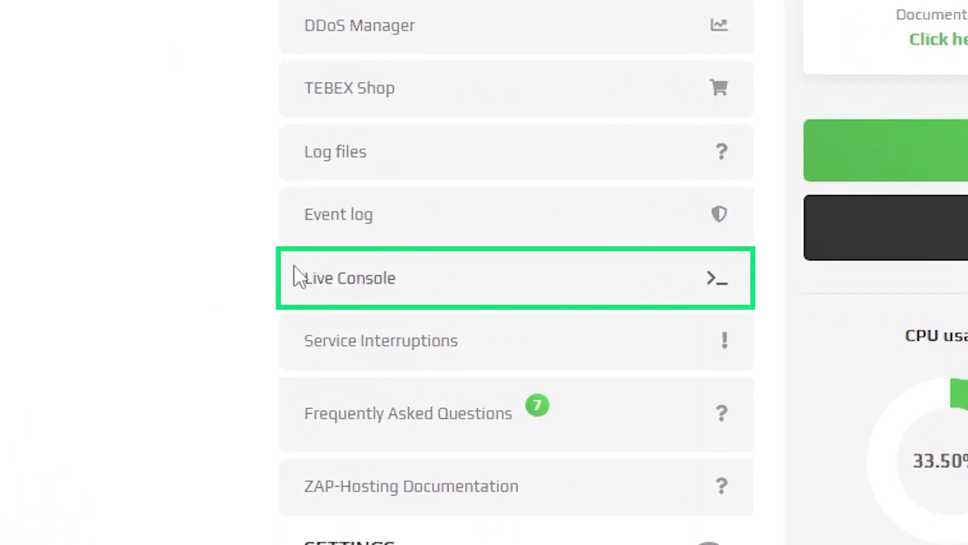
{"action": "left_click", "coordinate": [351, 277]}
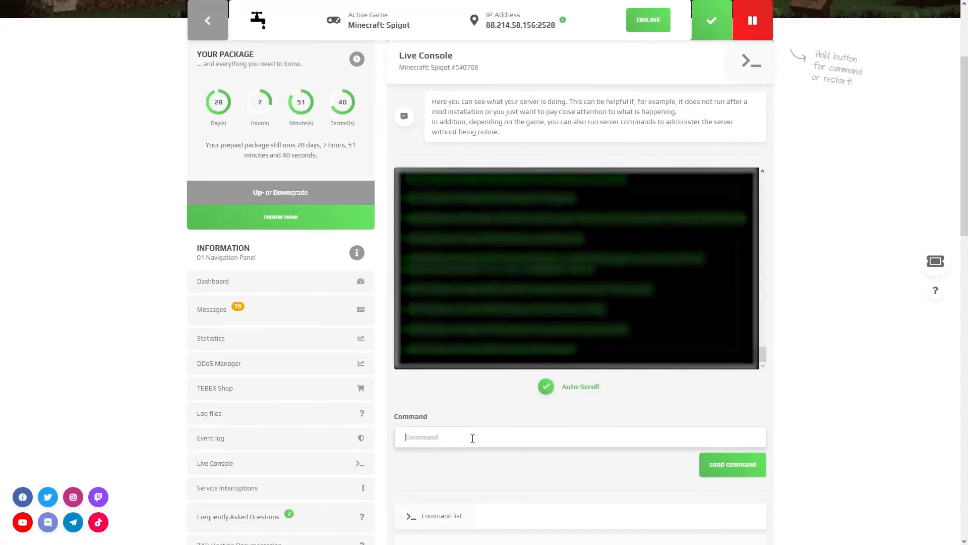
{"action": "type", "text": "whitelist"}
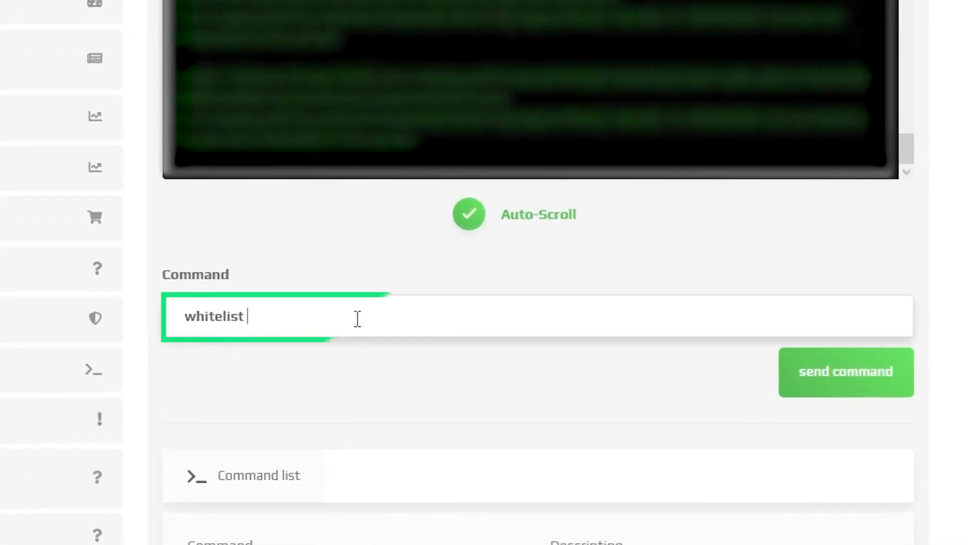
{"action": "type", "text": "add"}
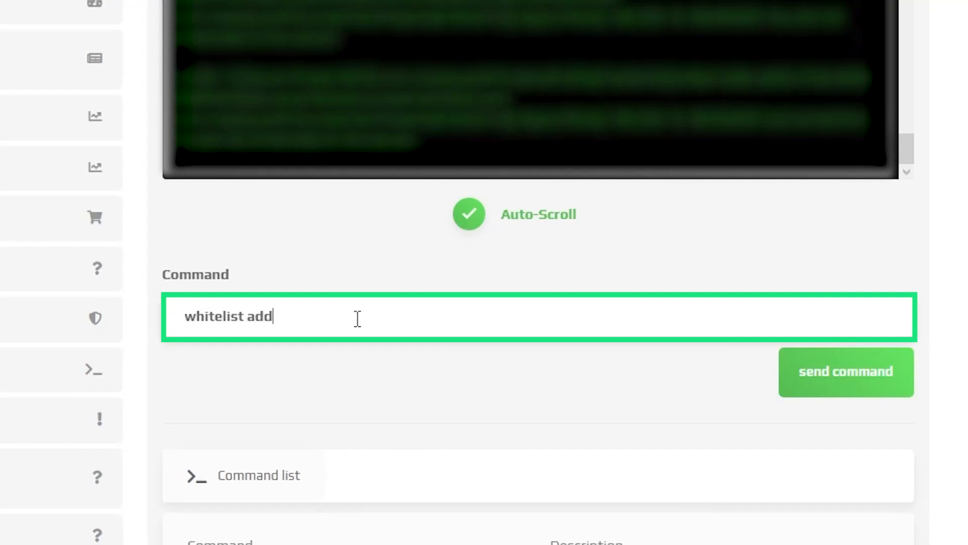
{"action": "type", "text": "(nickname)"}
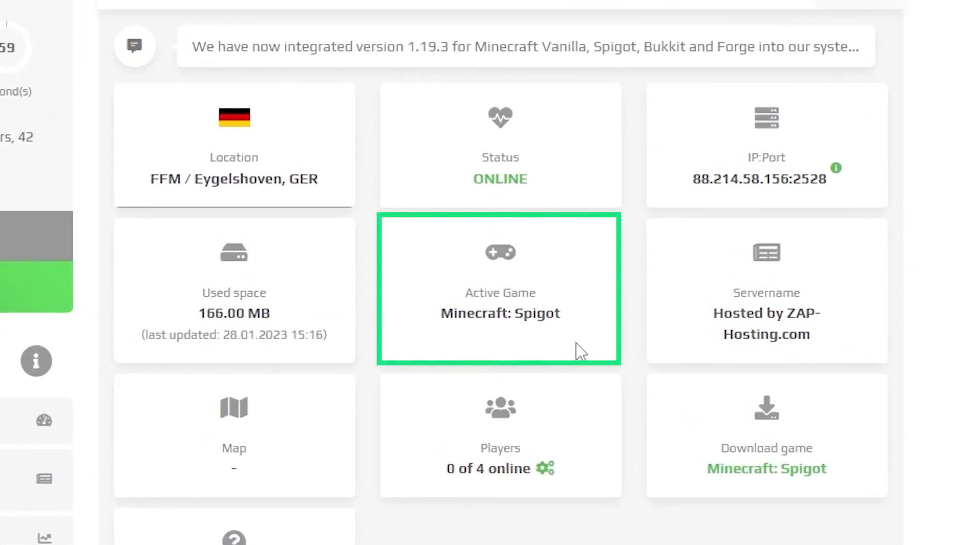
{"action": "mouse_move", "coordinate": [469, 270]}
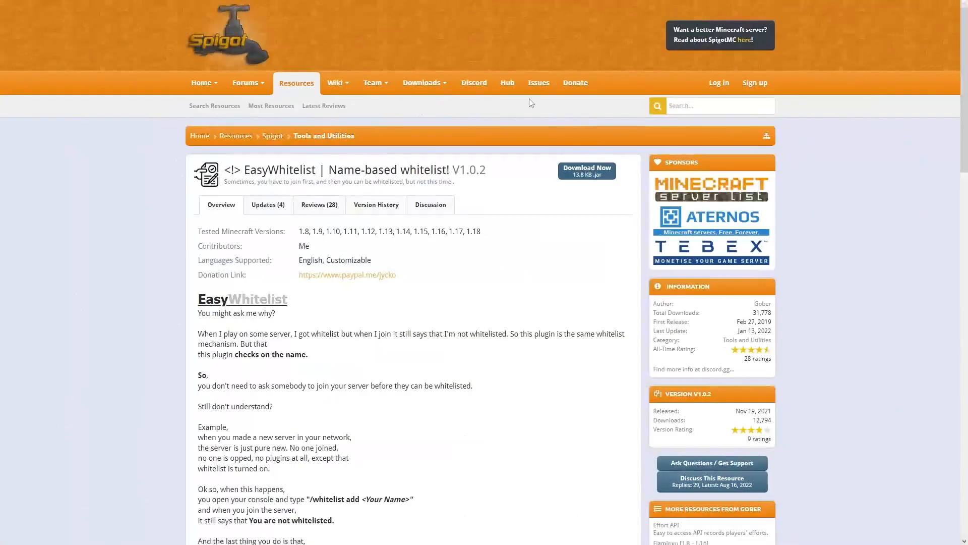
{"action": "mouse_move", "coordinate": [171, 163]}
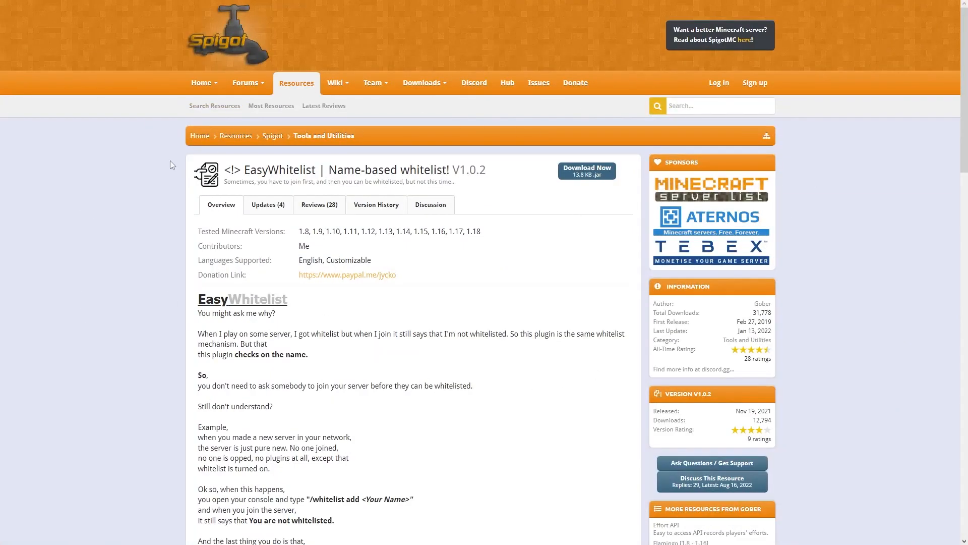
{"action": "mouse_move", "coordinate": [329, 149]}
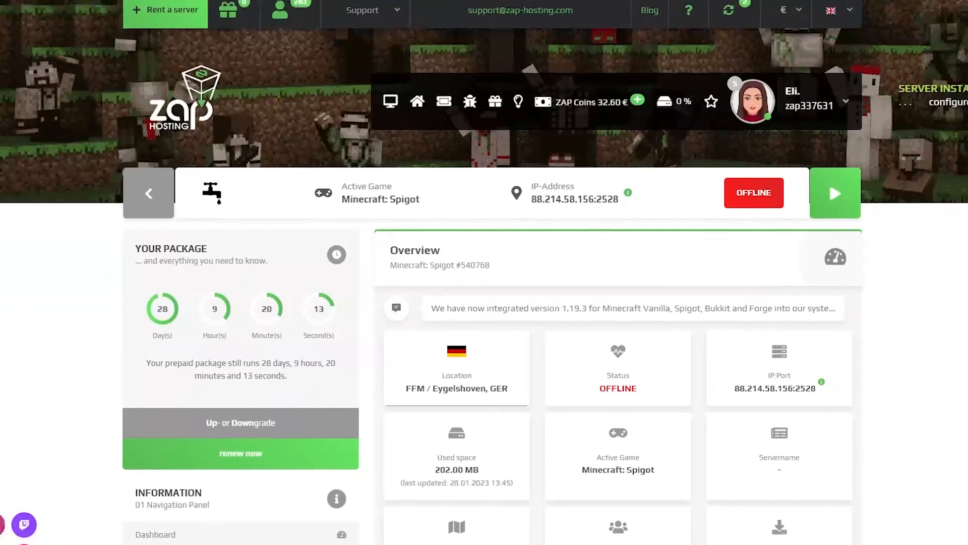
Step: Restart the Spigot server, confirming the Restart action in the dialog
{"action": "scroll", "scroll_direction": "down", "scroll_amount": 3}
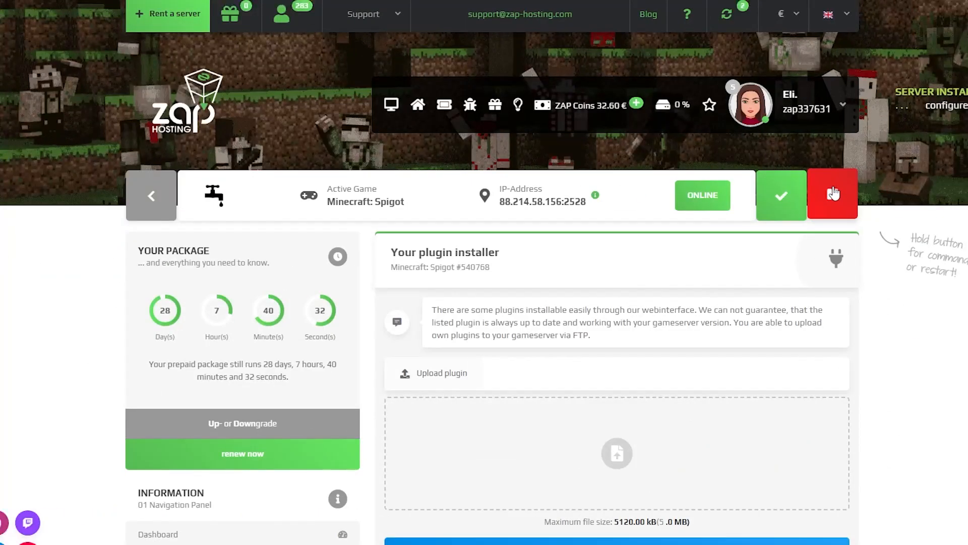
{"action": "left_click", "coordinate": [832, 195]}
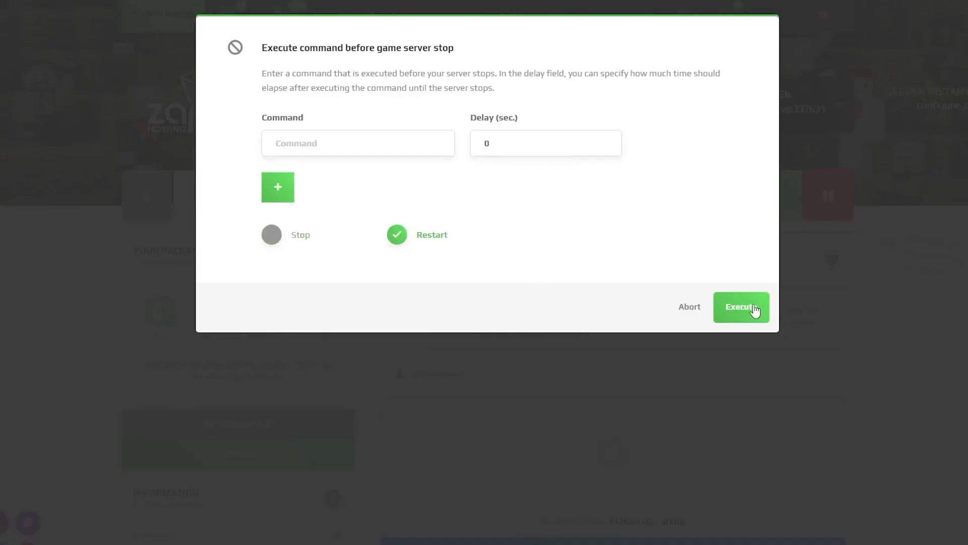
{"action": "left_click", "coordinate": [740, 307]}
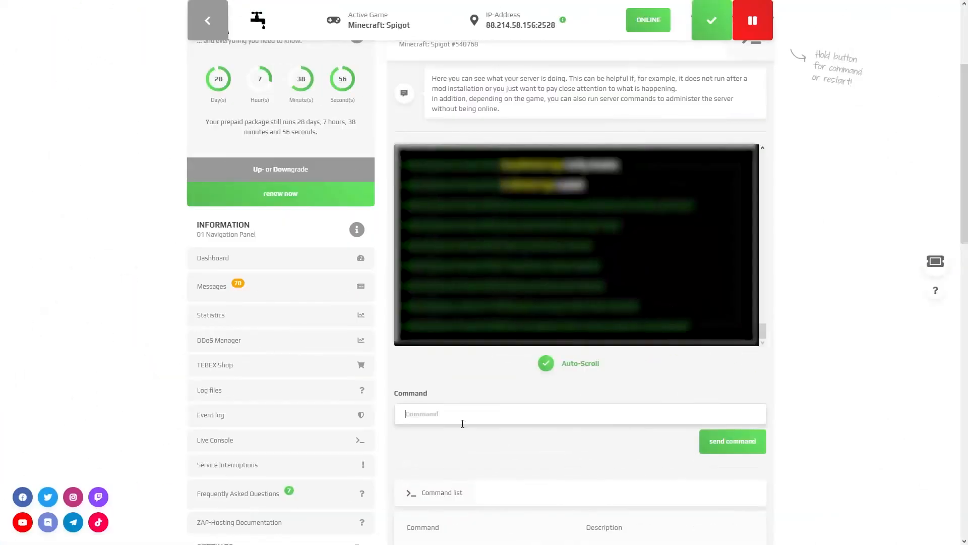
Step: Enter 'whitelist off', then replace it with 'easywl add nickname' in the command field
{"action": "type", "text": "whitelist off"}
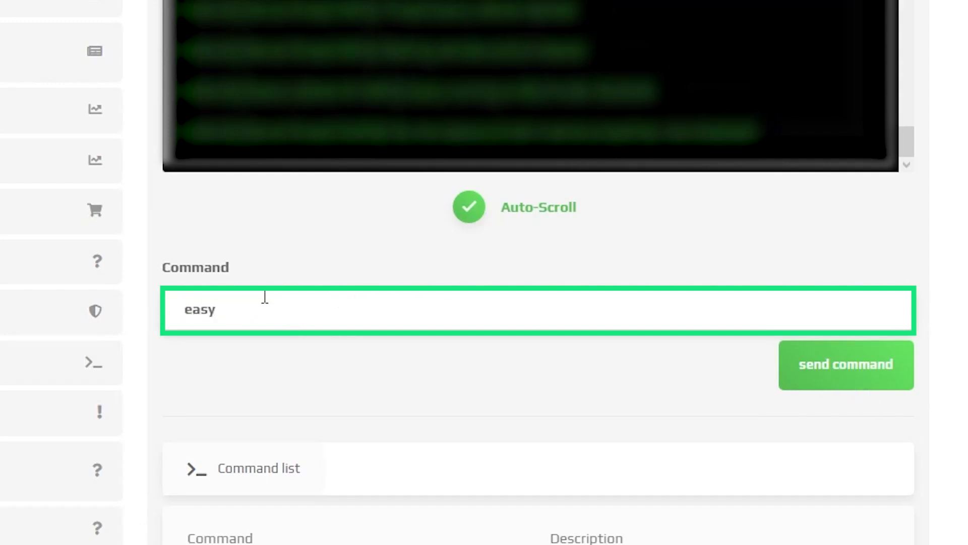
{"action": "key", "text": "ctrl+a"}
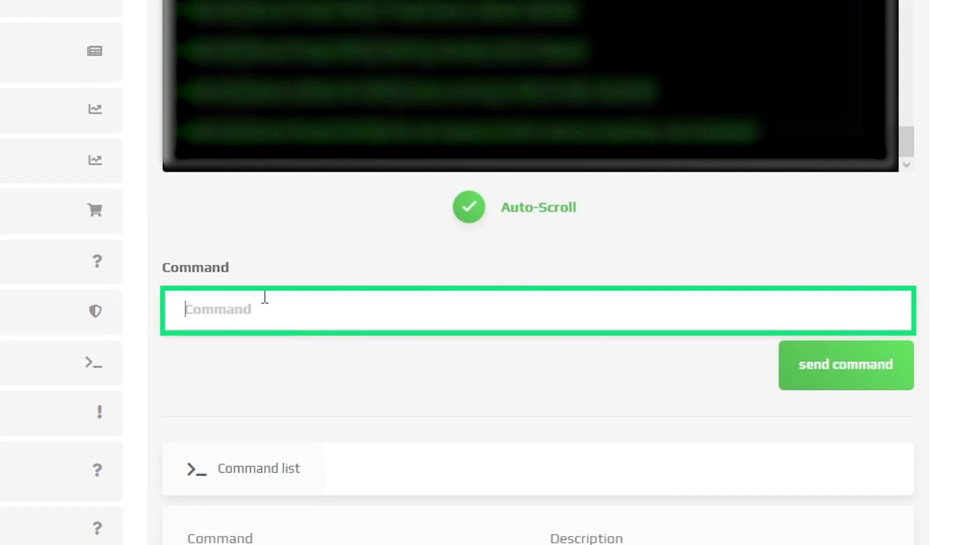
{"action": "type", "text": "ea"}
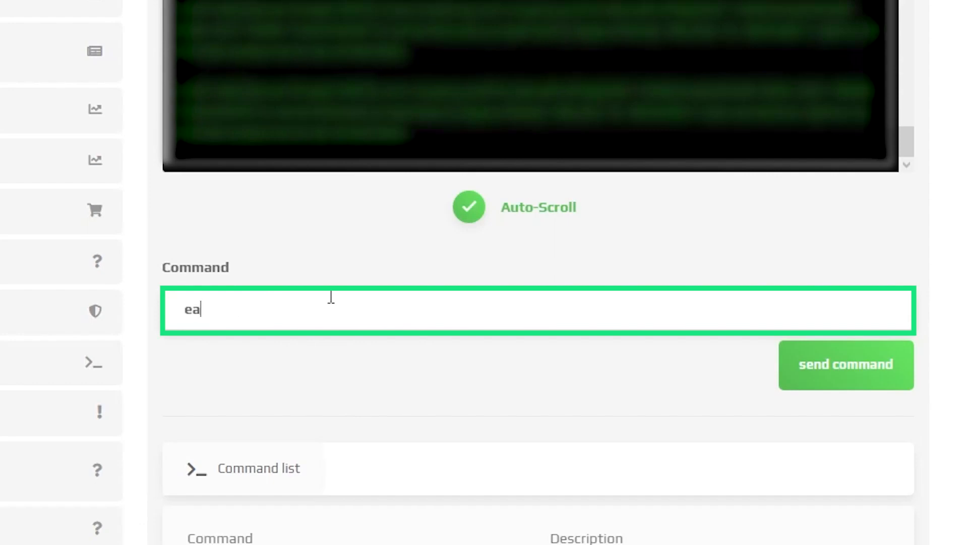
{"action": "type", "text": "sywl add n"}
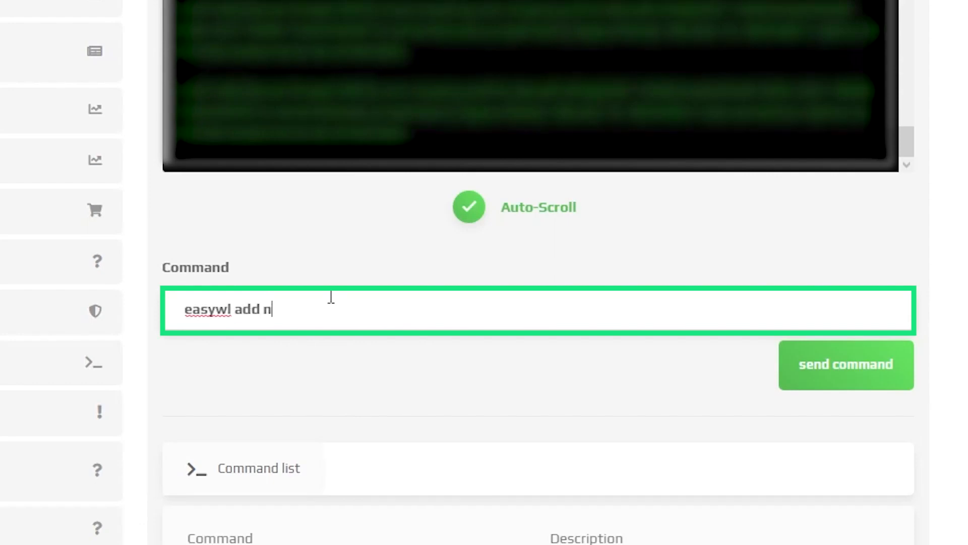
{"action": "type", "text": "ickname"}
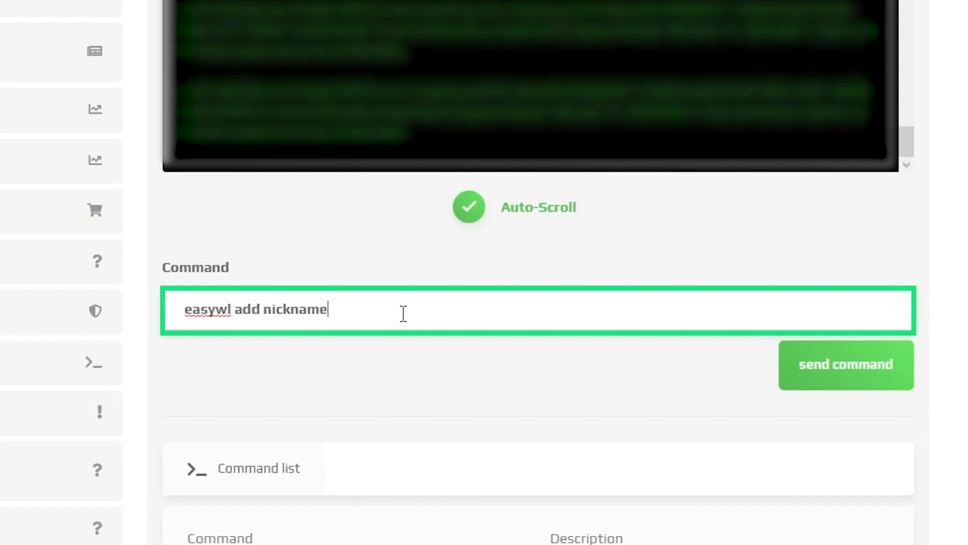
{"action": "mouse_move", "coordinate": [321, 326]}
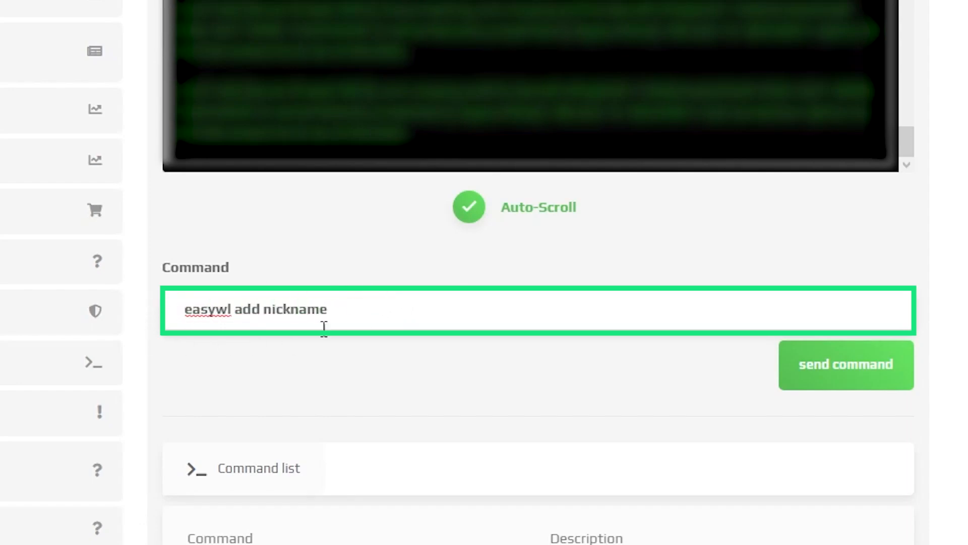
{"action": "mouse_move", "coordinate": [555, 343]}
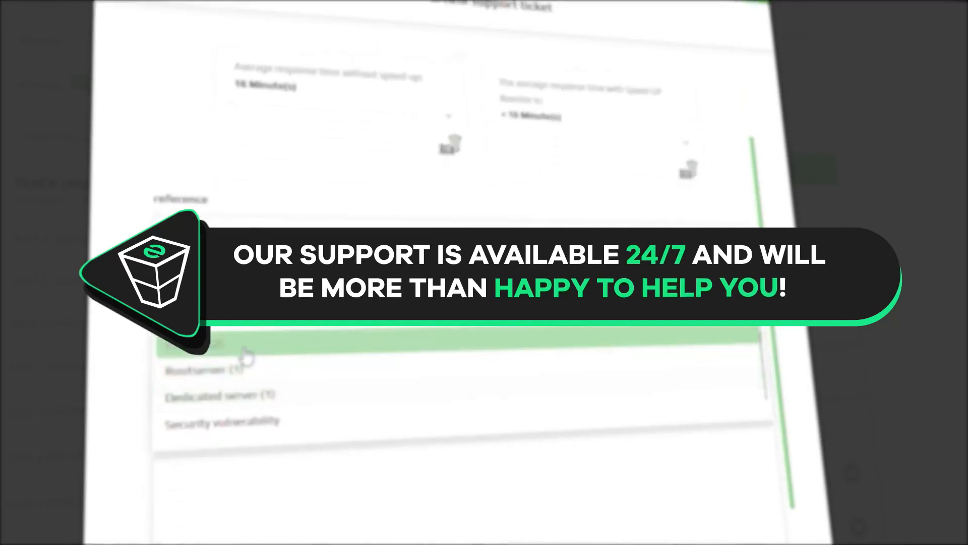
{"action": "mouse_move", "coordinate": [233, 426]}
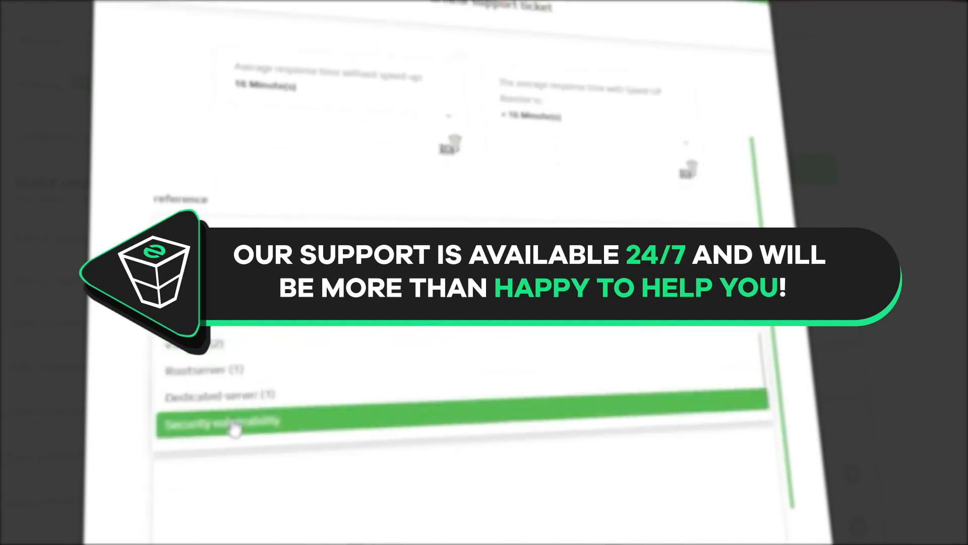